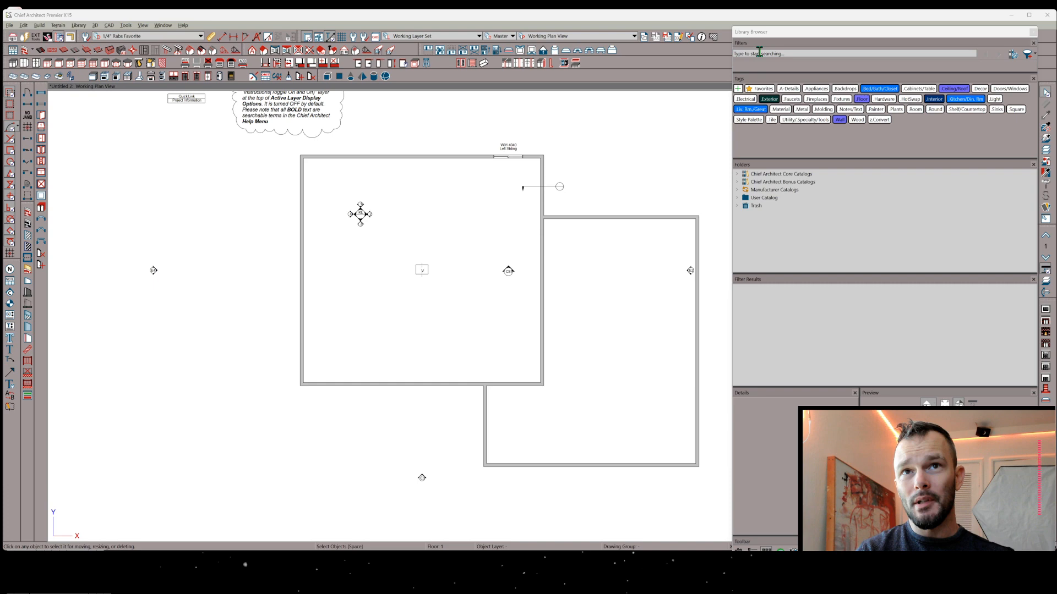
{"action": "mouse_move", "coordinate": [839, 161]}
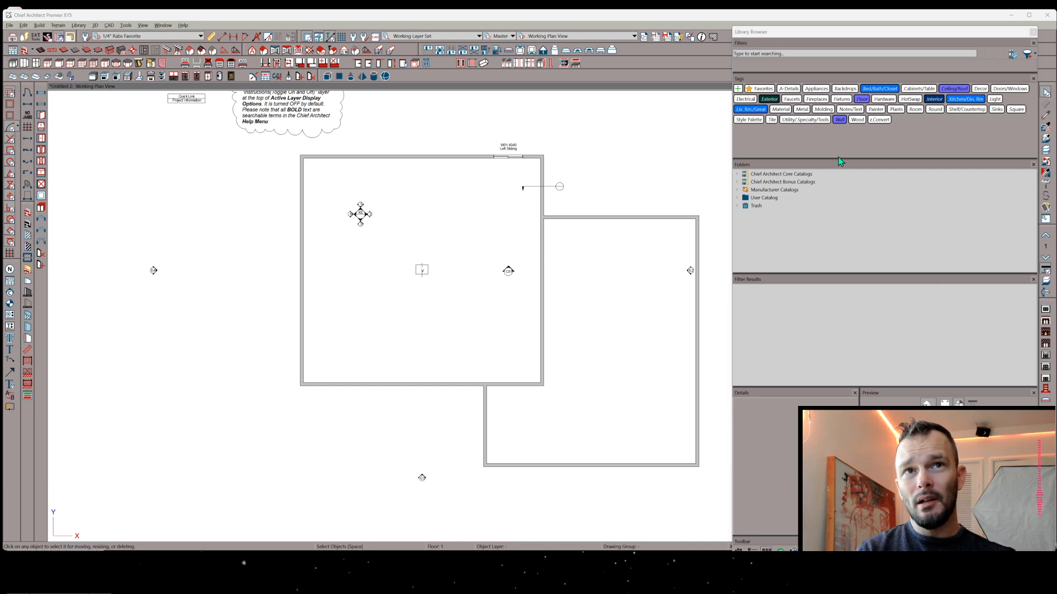
{"action": "mouse_move", "coordinate": [933, 149]}
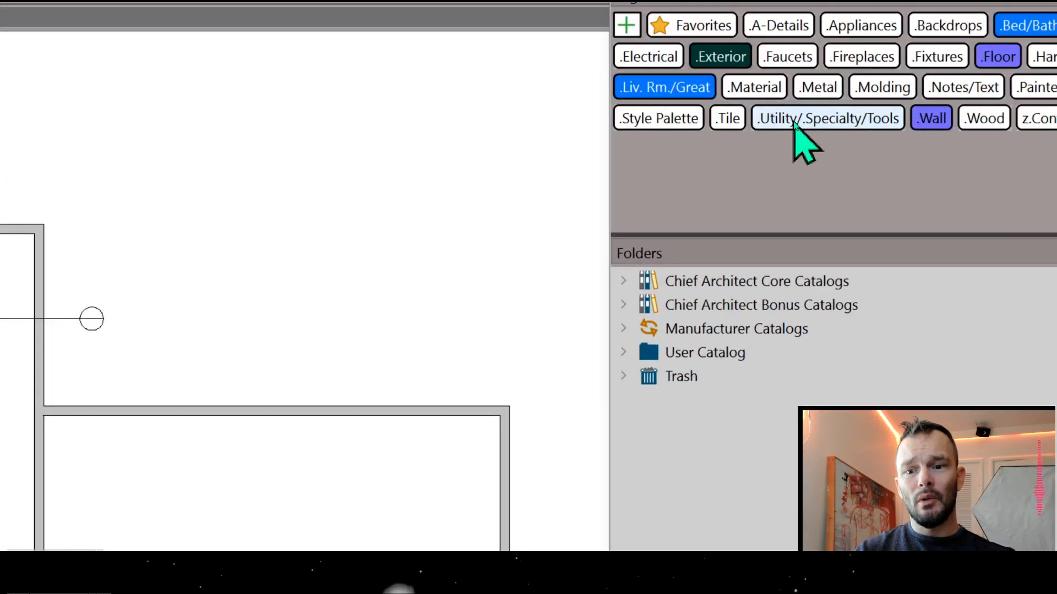
Filter the Library Browser by the Utility/Specialty/Tools and Ceiling/Roof tags
{"action": "left_click", "coordinate": [826, 117]}
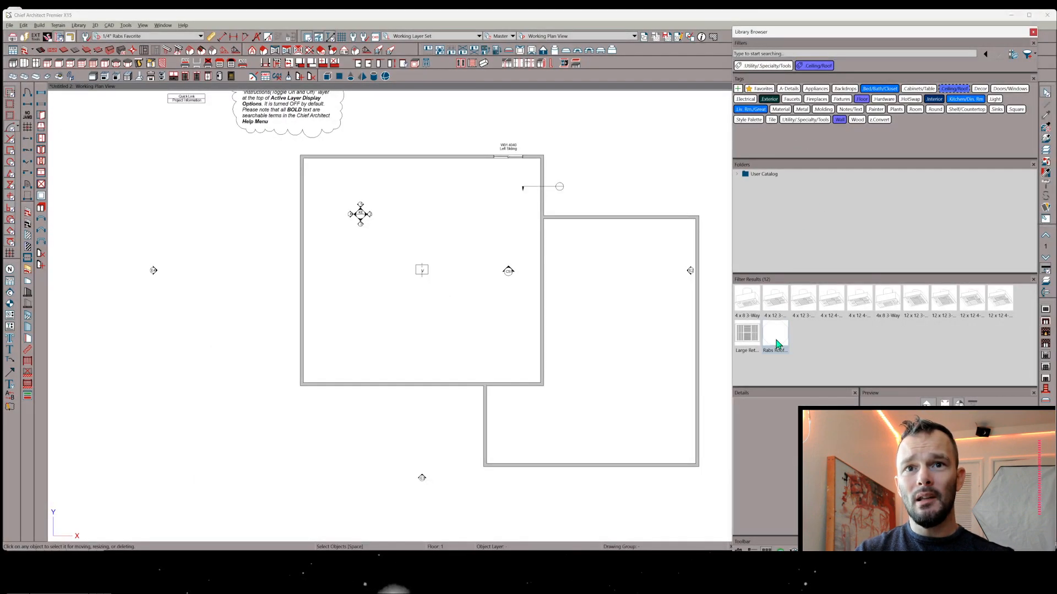
Select the Rabs Roof Reflection and Parallel Tool from the filtered library results
{"action": "left_click", "coordinate": [774, 332]}
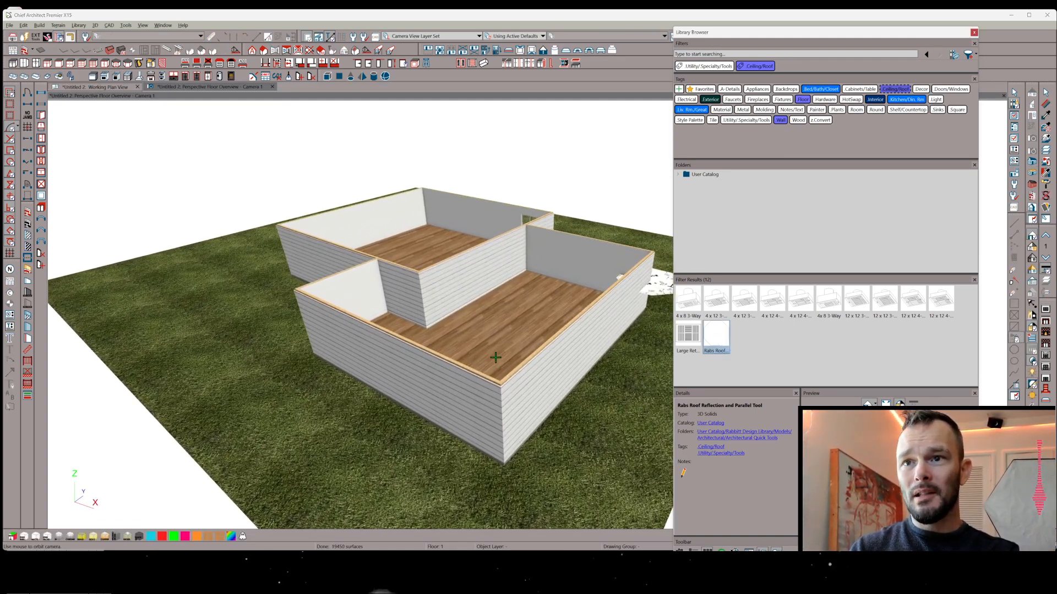
Place the roof reflection tool at the wall corner in the 3D view
{"action": "left_click_drag", "start_coordinate": [496, 357], "coordinate": [477, 365]}
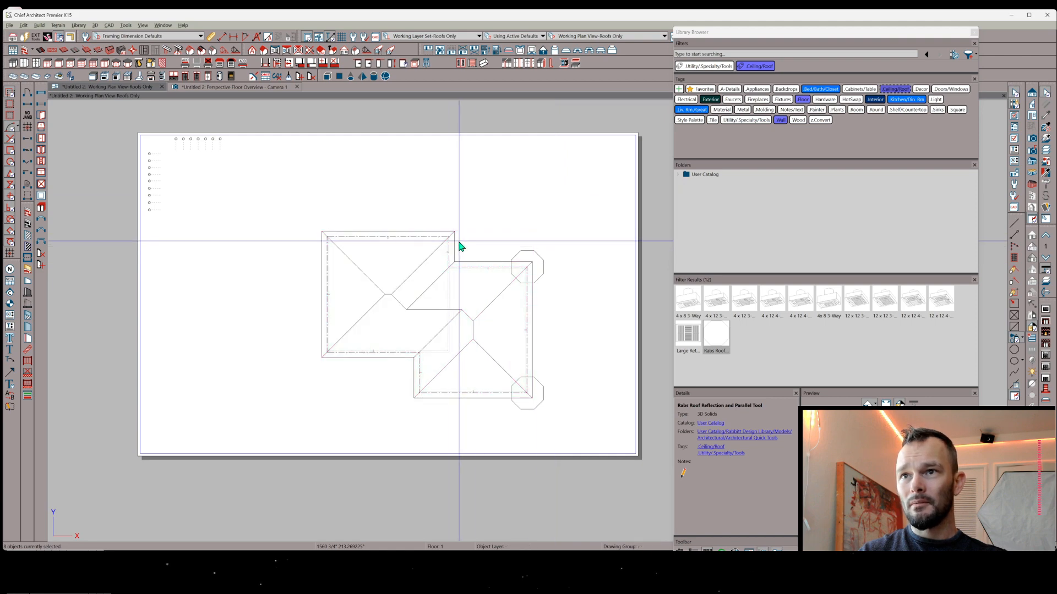
Delete the unwanted hip roof planes and confirm turning off Auto Rebuild Roofs
{"action": "left_click", "coordinate": [423, 277]}
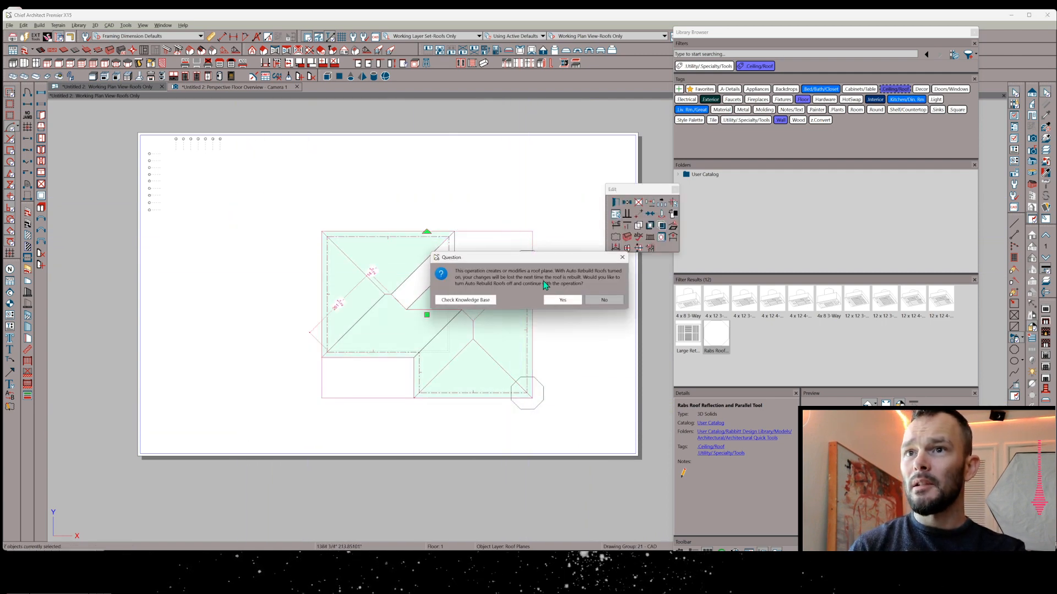
{"action": "left_click", "coordinate": [563, 300]}
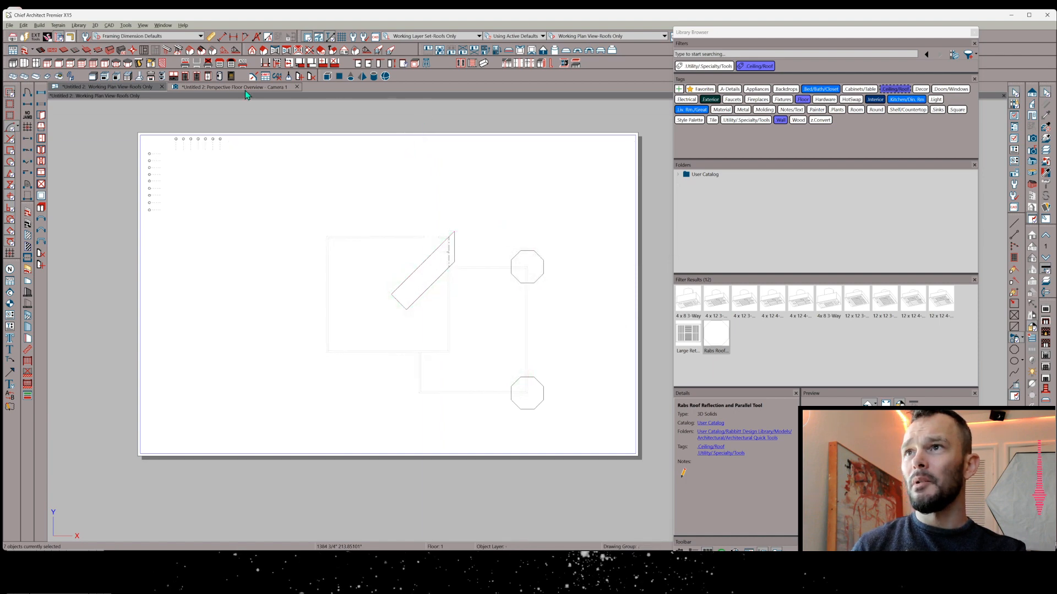
Open a Perspective Full Overview camera showing the single roof plane above the walls
{"action": "left_click", "coordinate": [238, 86]}
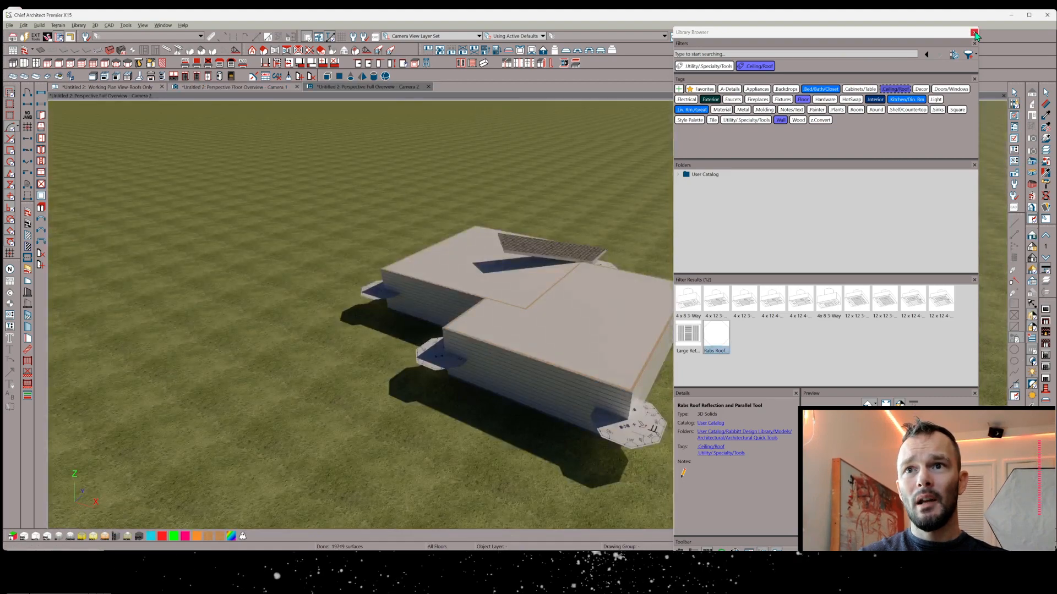
Close the Library Browser and select the remaining roof plane for copying and reflecting
{"action": "left_click", "coordinate": [972, 32]}
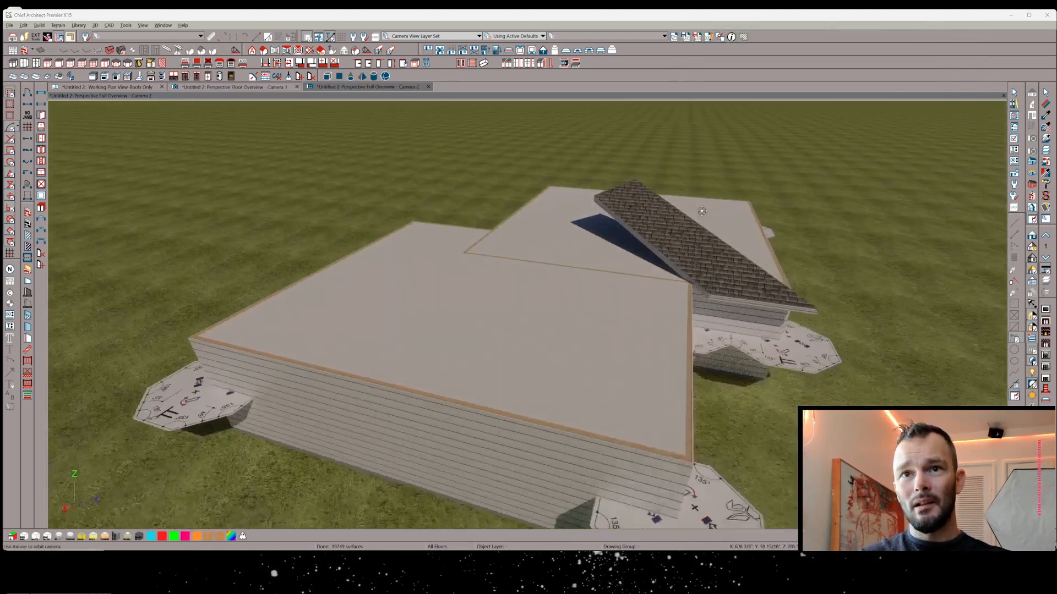
{"action": "left_click_drag", "start_coordinate": [700, 210], "coordinate": [721, 209]}
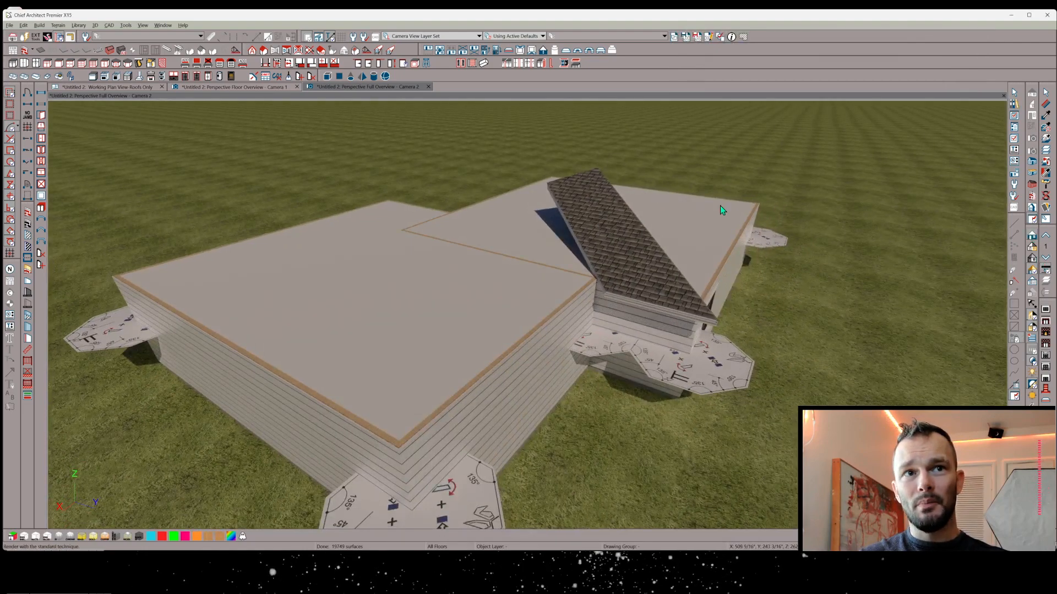
{"action": "left_click", "coordinate": [628, 253]}
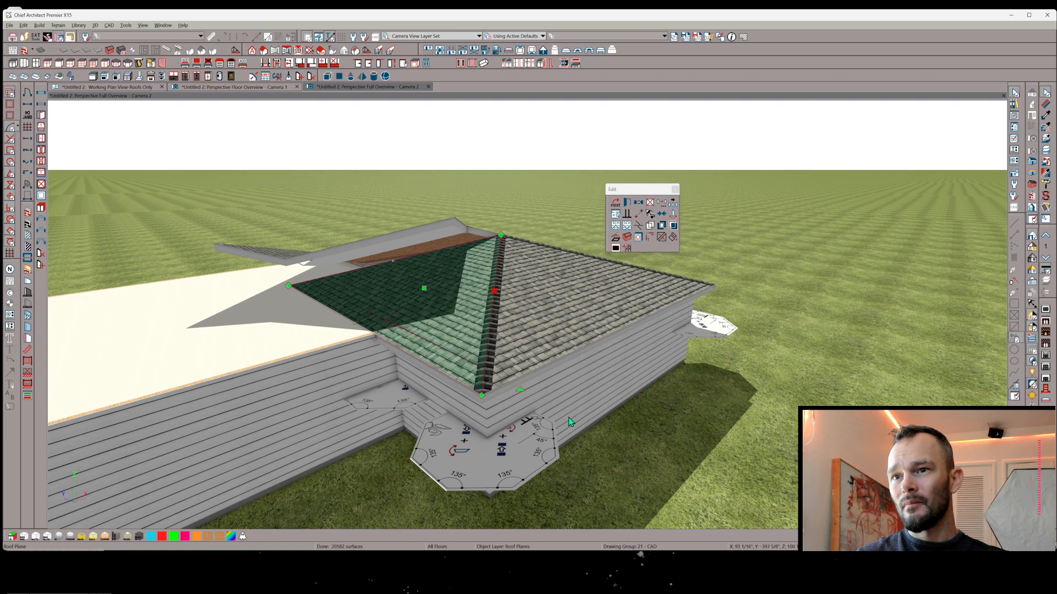
{"action": "mouse_move", "coordinate": [633, 399]}
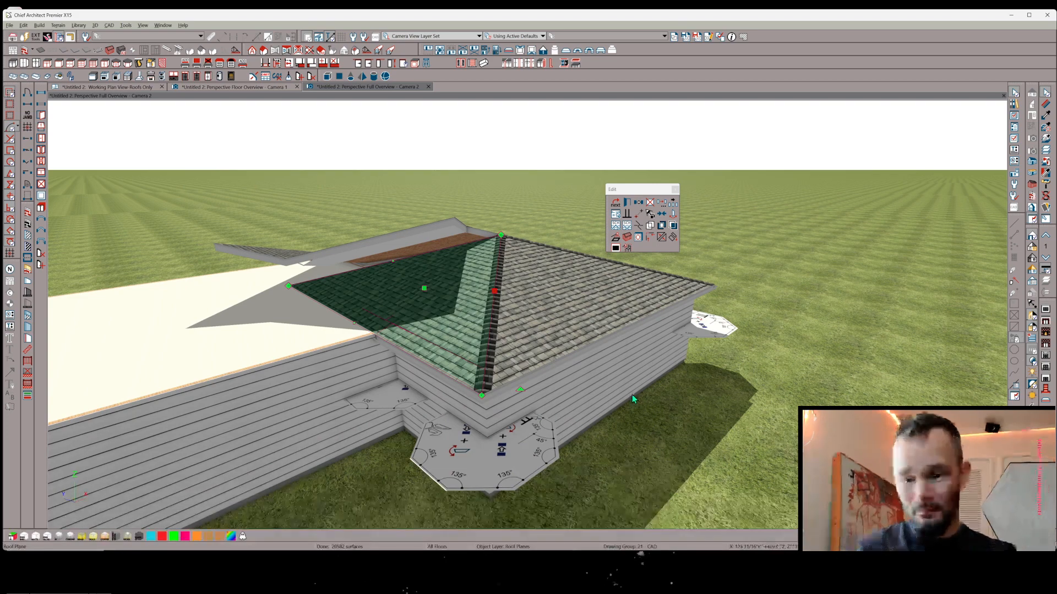